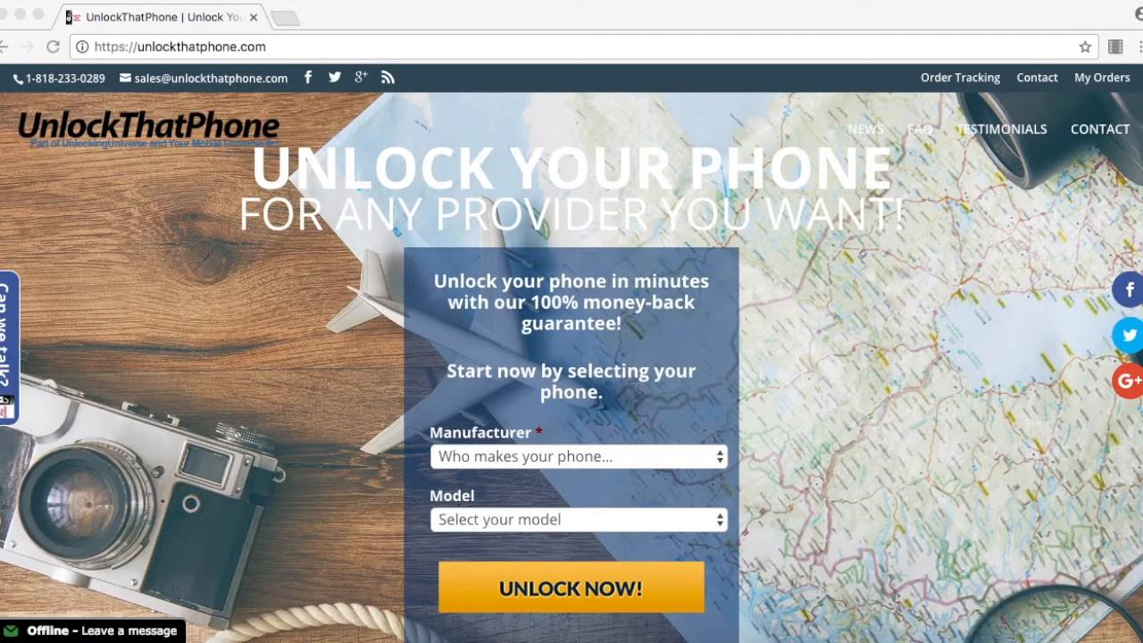
# Step: Select Apple as the manufacturer and iPhone 5 as the model
pyautogui.click(578, 457)
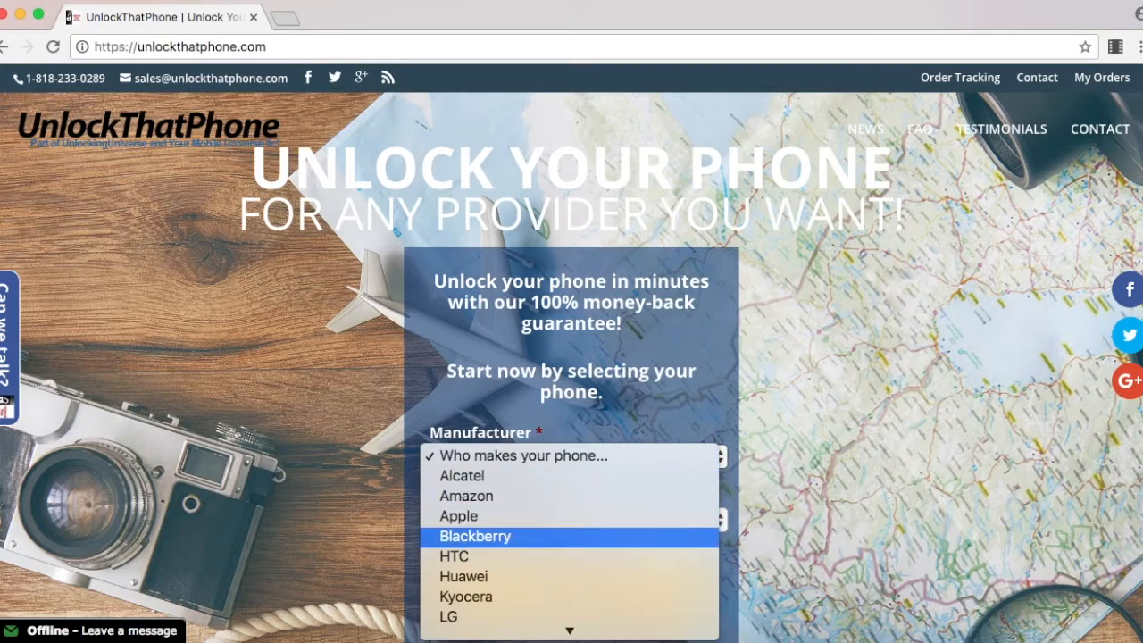
pyautogui.click(458, 515)
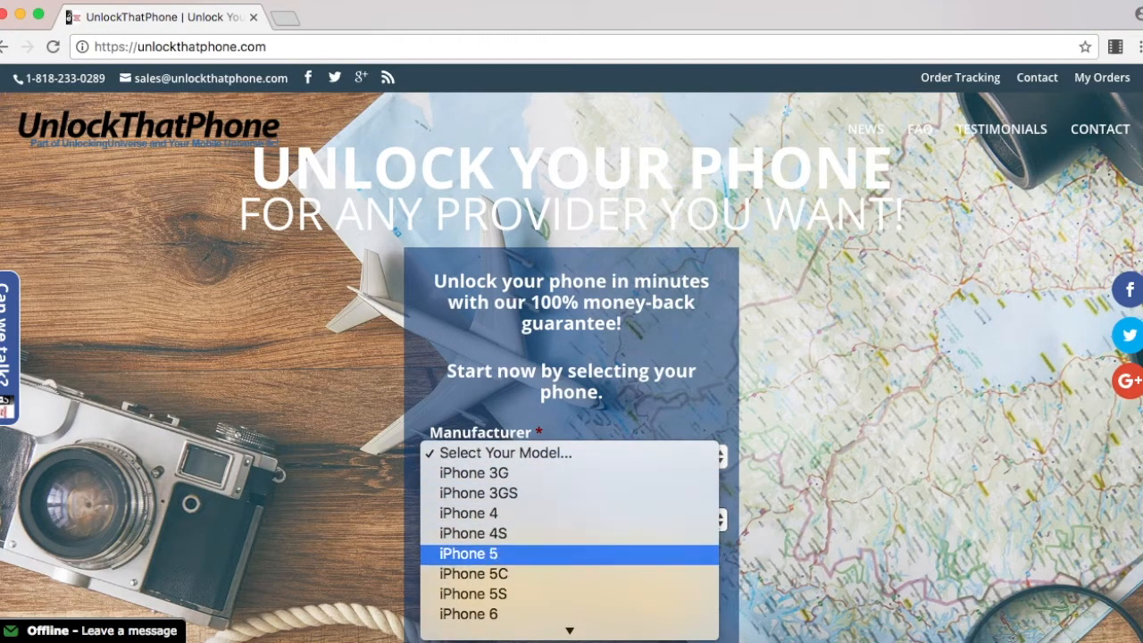
pyautogui.click(468, 554)
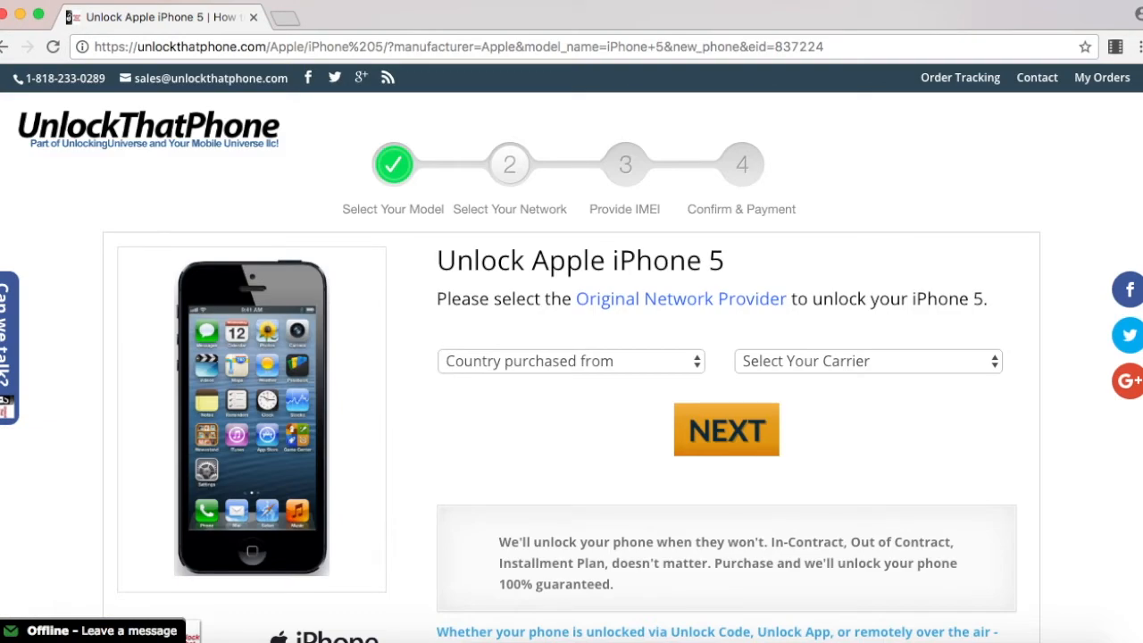
# Step: Set the purchase country to United States and the original carrier to T-Mobile, then continue
pyautogui.click(570, 361)
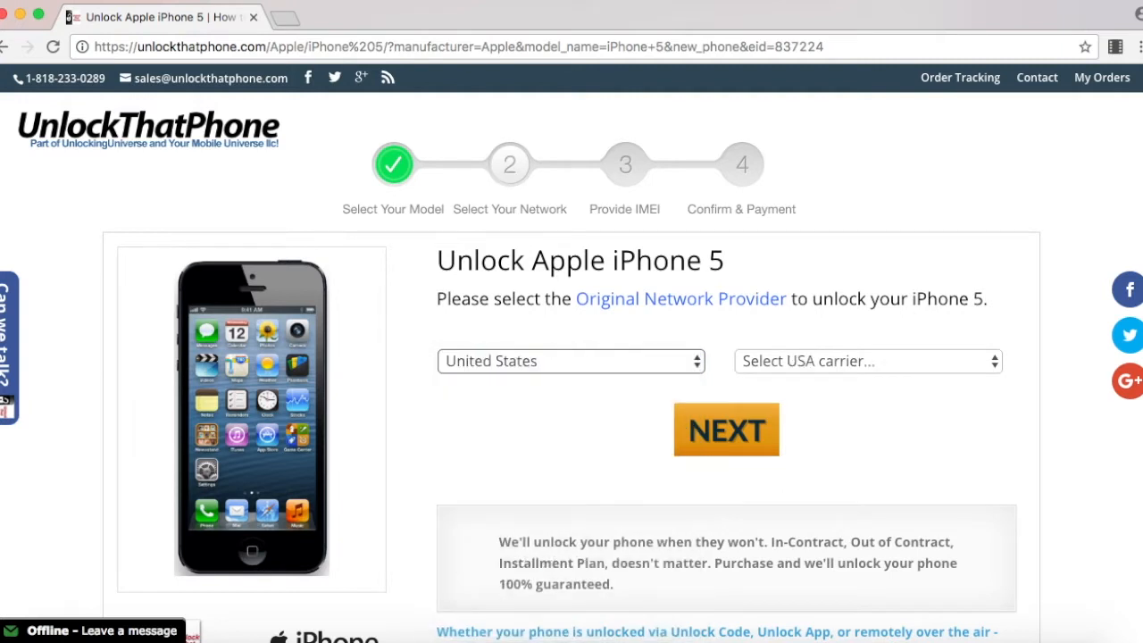
pyautogui.click(866, 361)
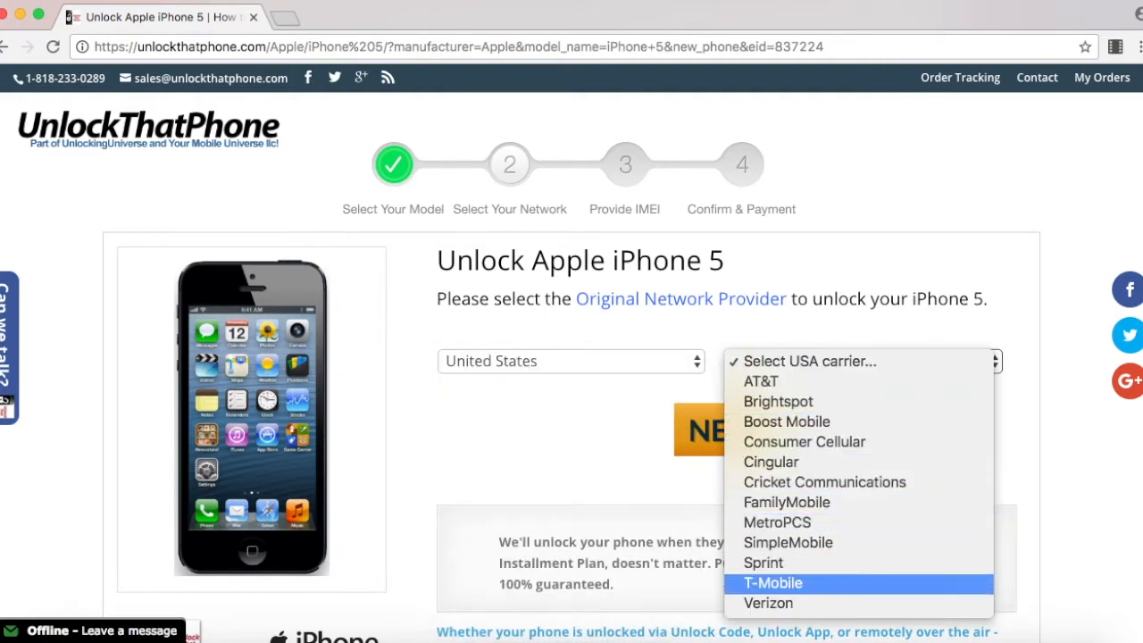
pyautogui.click(773, 582)
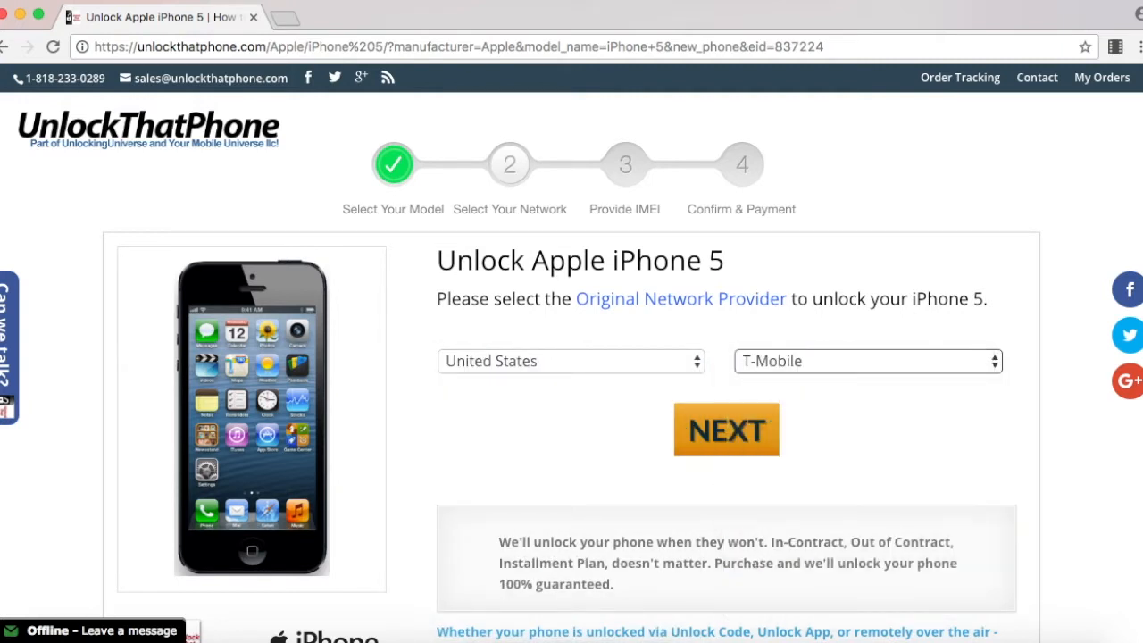
pyautogui.click(726, 430)
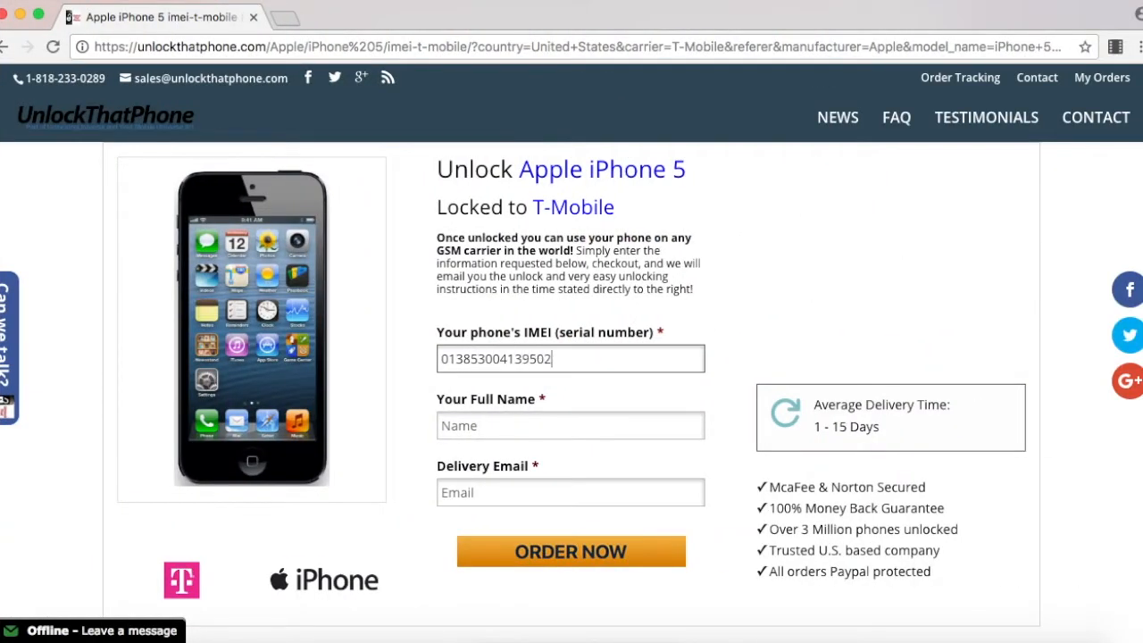
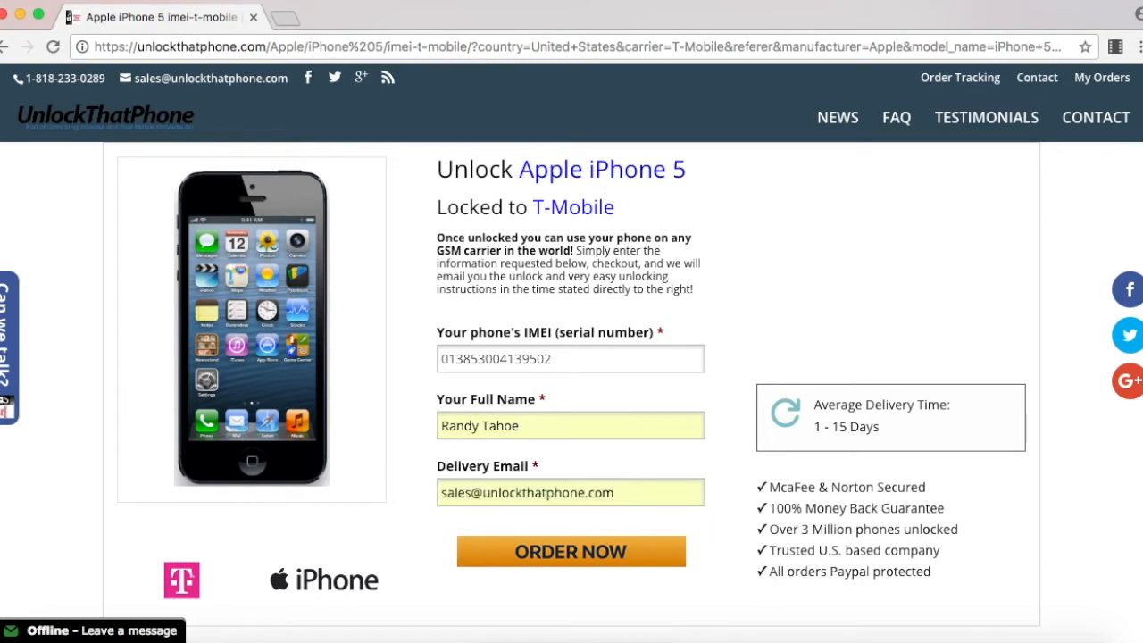
pyautogui.click(570, 551)
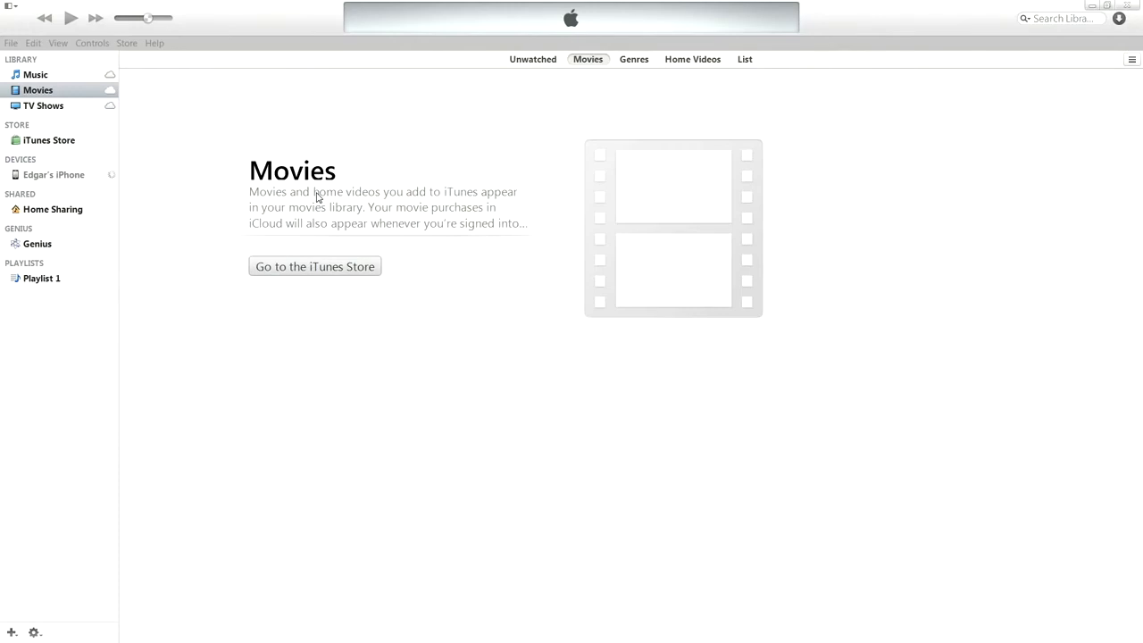
# Step: Select the connected iPhone in iTunes and submit the Apple ID sign-in to activate it
pyautogui.click(54, 174)
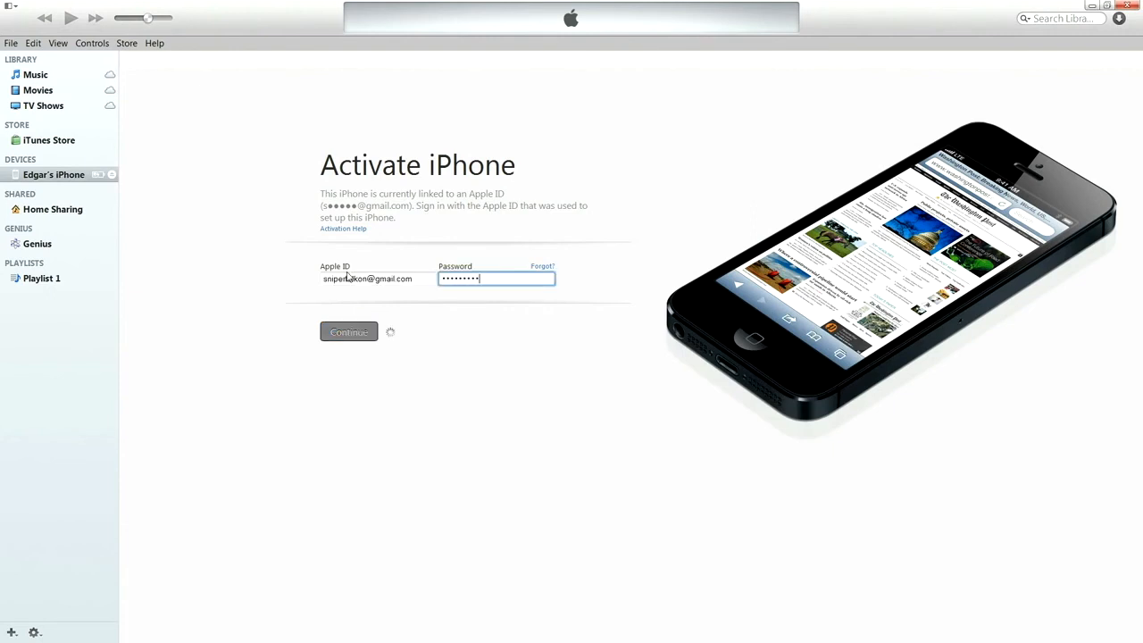
pyautogui.click(348, 331)
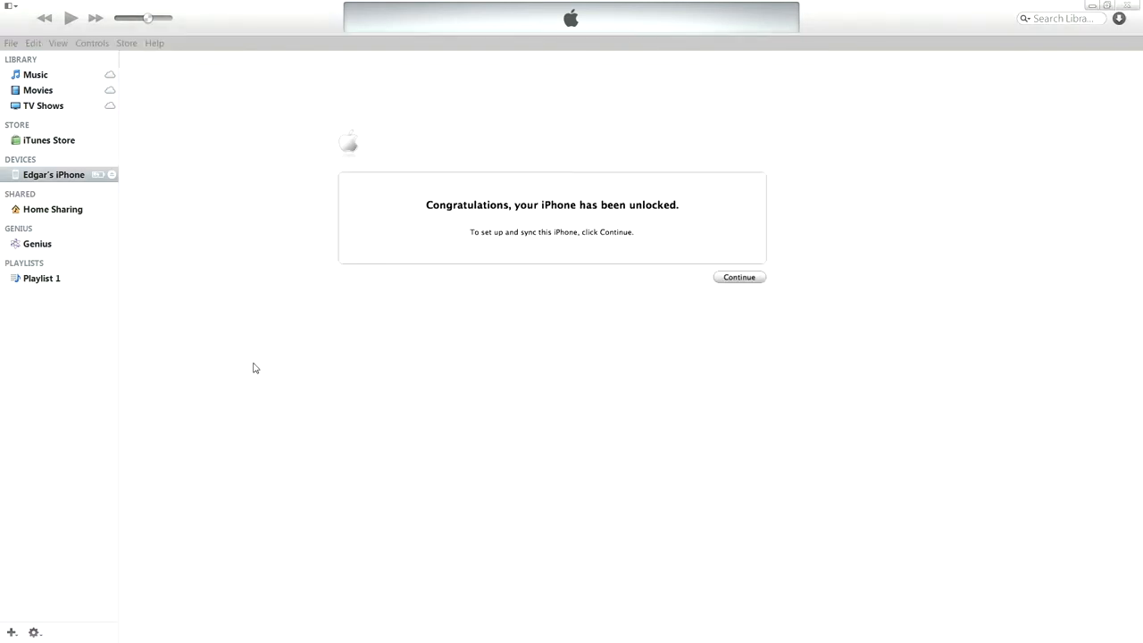